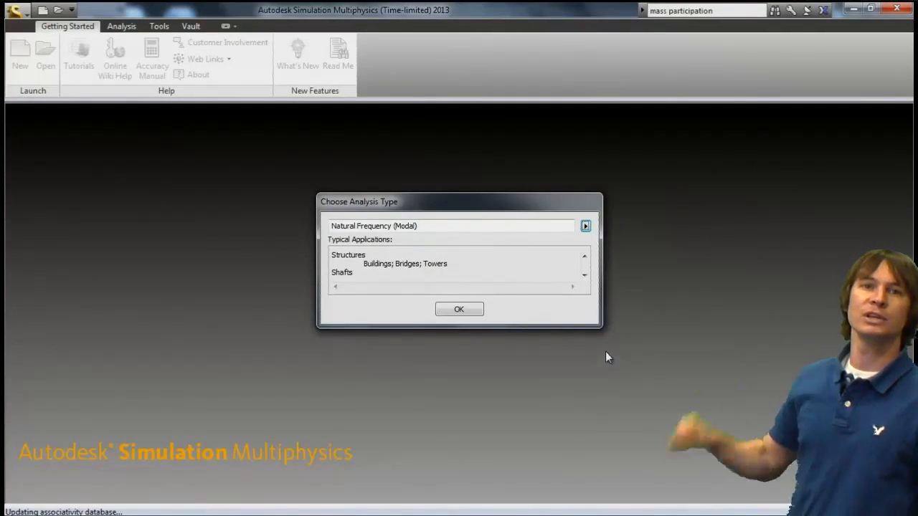
- Select Linear > Natural Frequency (Modal) as the analysis type and confirm
{"action": "left_click", "coordinate": [584, 225]}
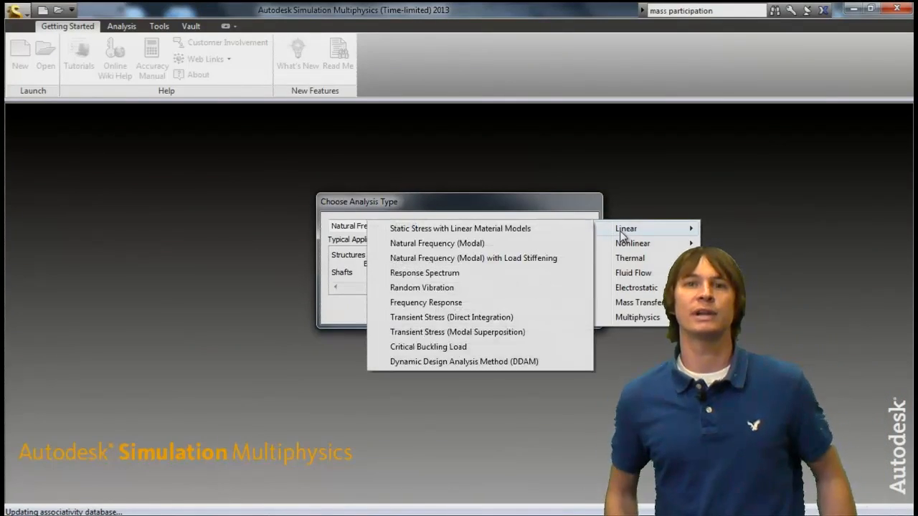
{"action": "left_click", "coordinate": [436, 244]}
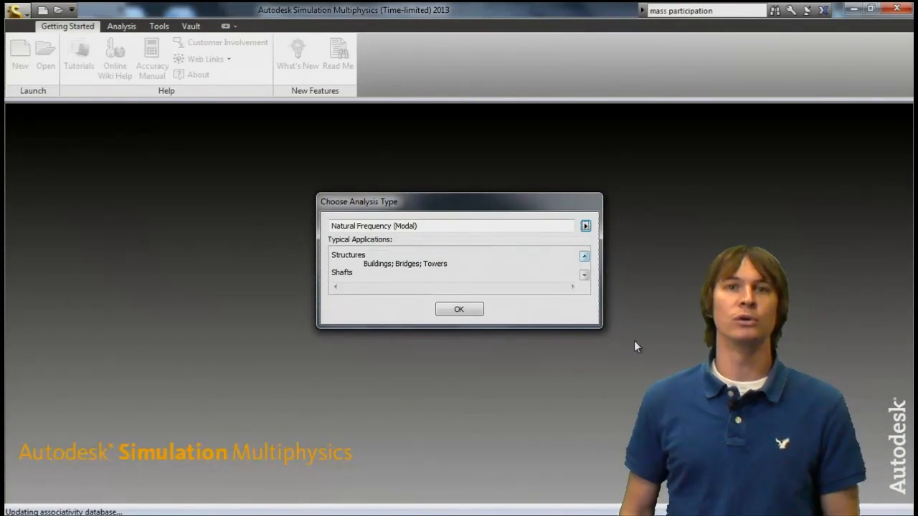
{"action": "left_click", "coordinate": [458, 309]}
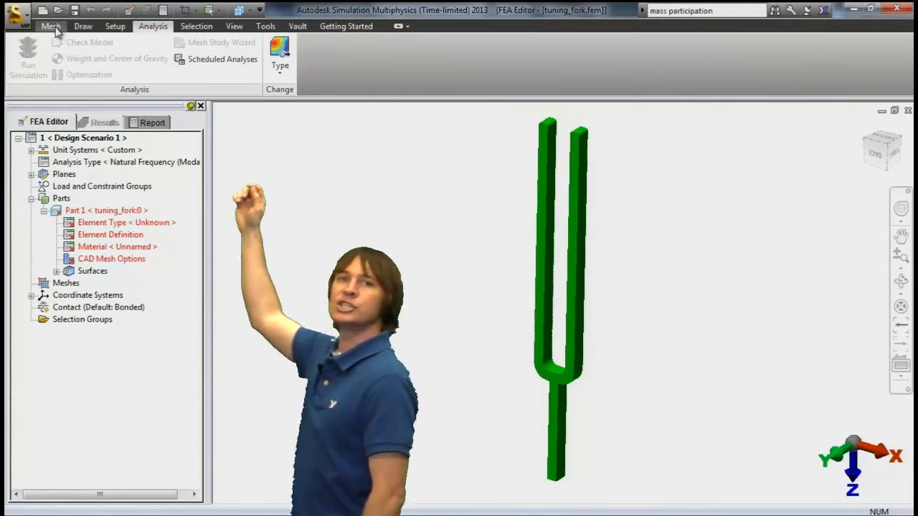
- Set a solid 3D mesh with geometry-based automatic sizing and generate the tuning fork mesh
{"action": "left_click", "coordinate": [50, 26]}
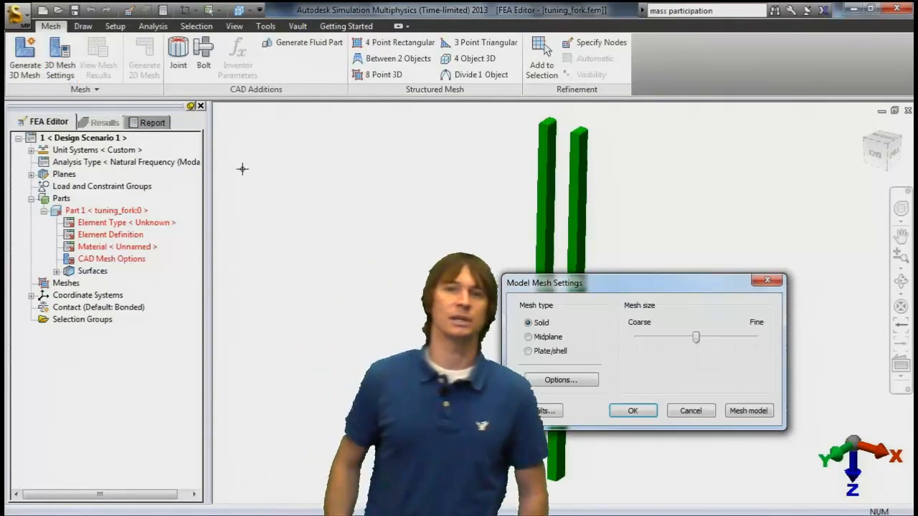
{"action": "left_click", "coordinate": [559, 379]}
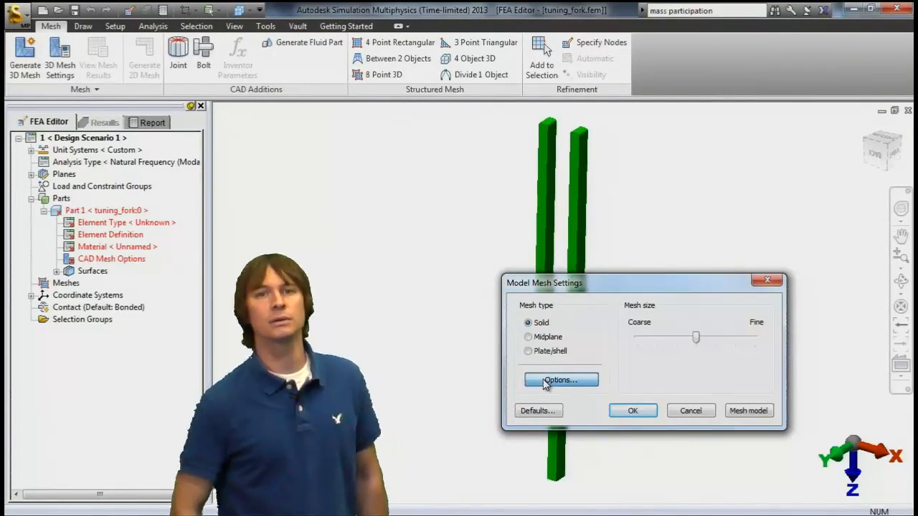
{"action": "left_click", "coordinate": [559, 378]}
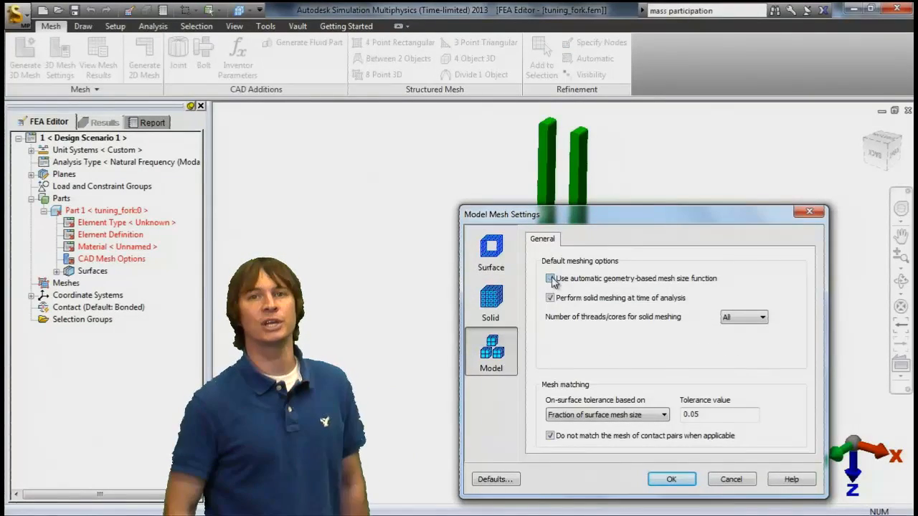
{"action": "left_click", "coordinate": [490, 301]}
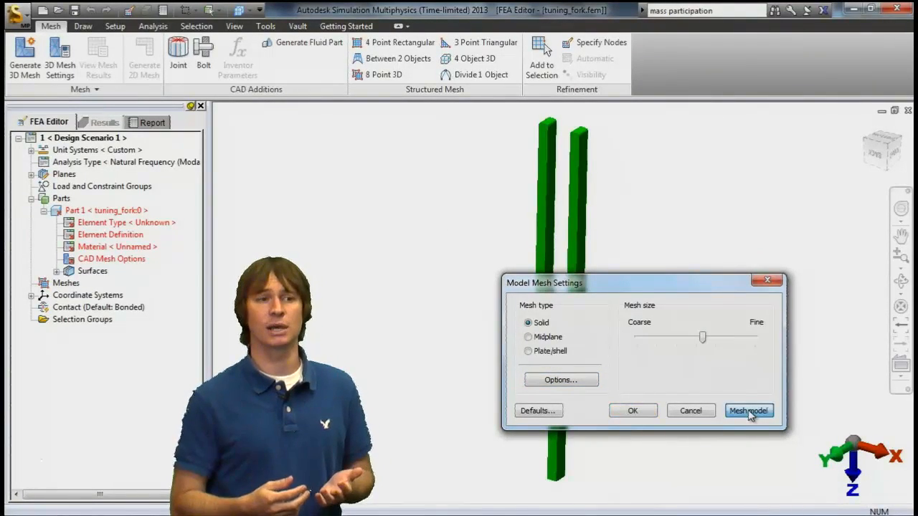
{"action": "left_click", "coordinate": [748, 410]}
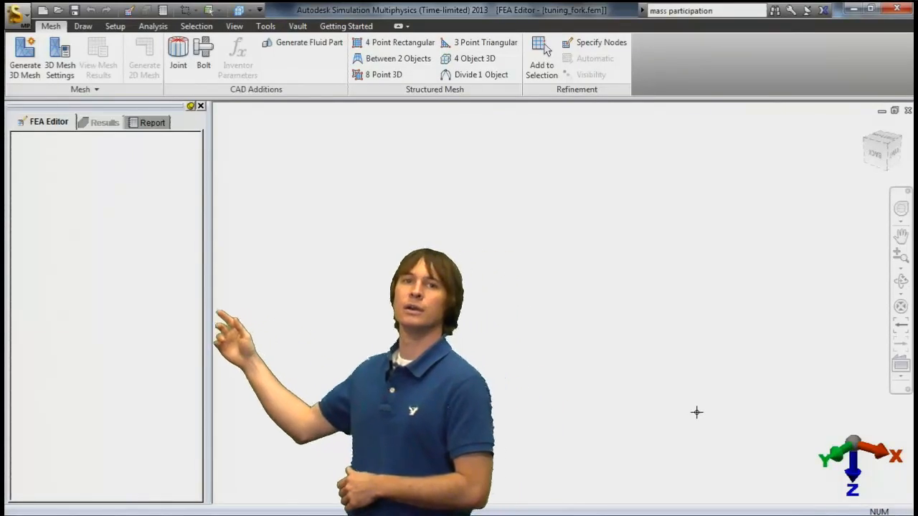
- View the finished meshing results on the tuning fork
{"action": "left_click", "coordinate": [25, 58]}
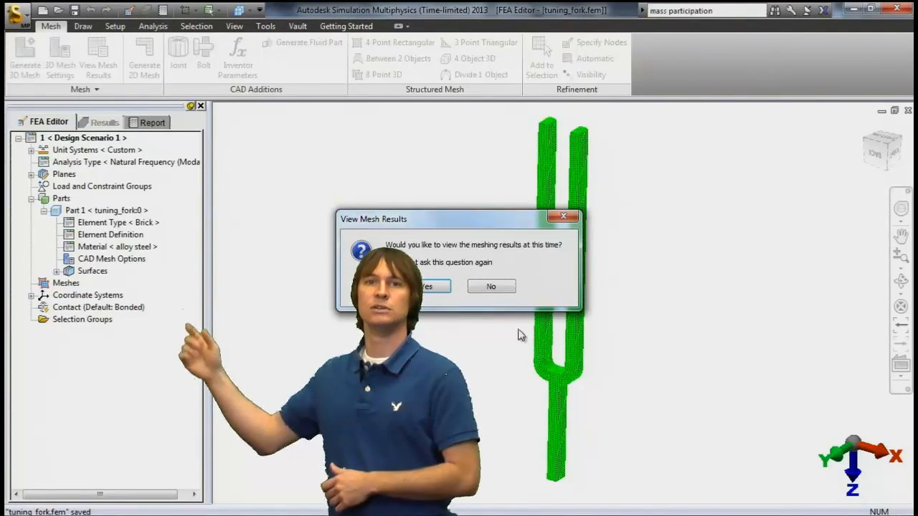
{"action": "left_click", "coordinate": [490, 286]}
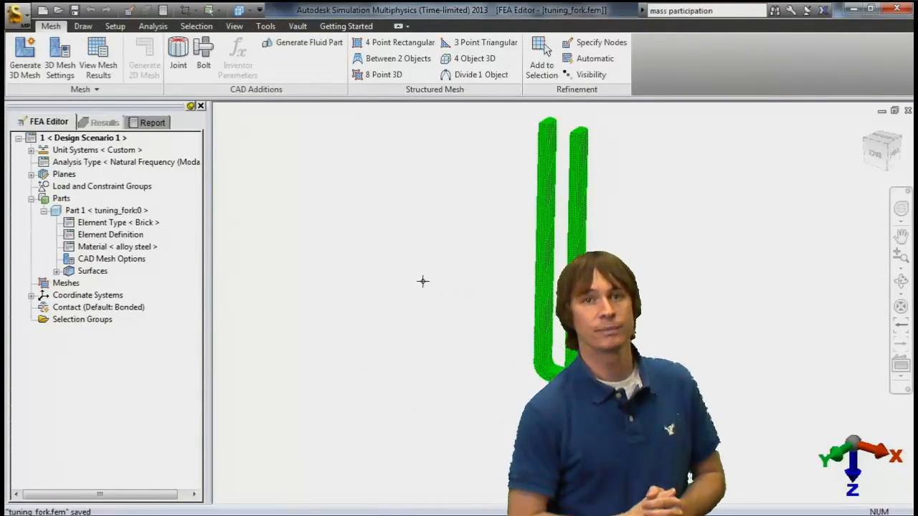
- Edit the part's material and confirm alloy steel from the material library
{"action": "right_click", "coordinate": [118, 247]}
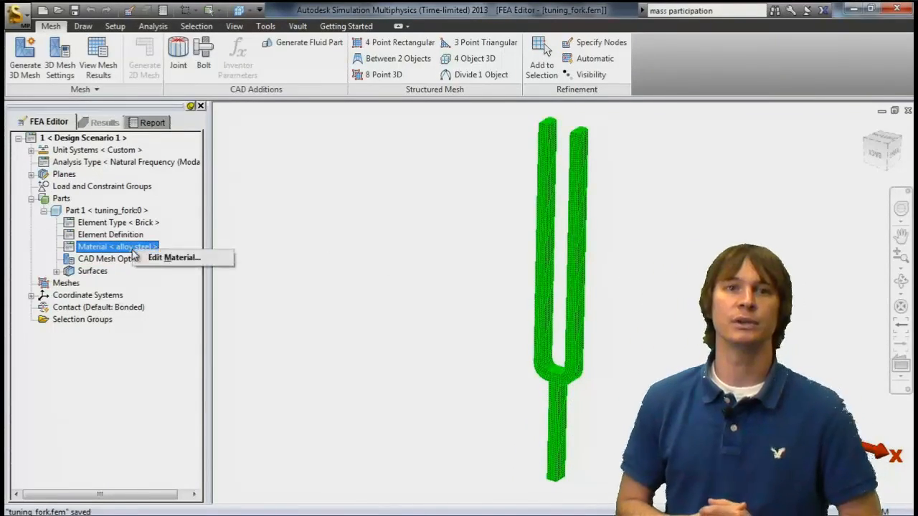
{"action": "left_click", "coordinate": [117, 246]}
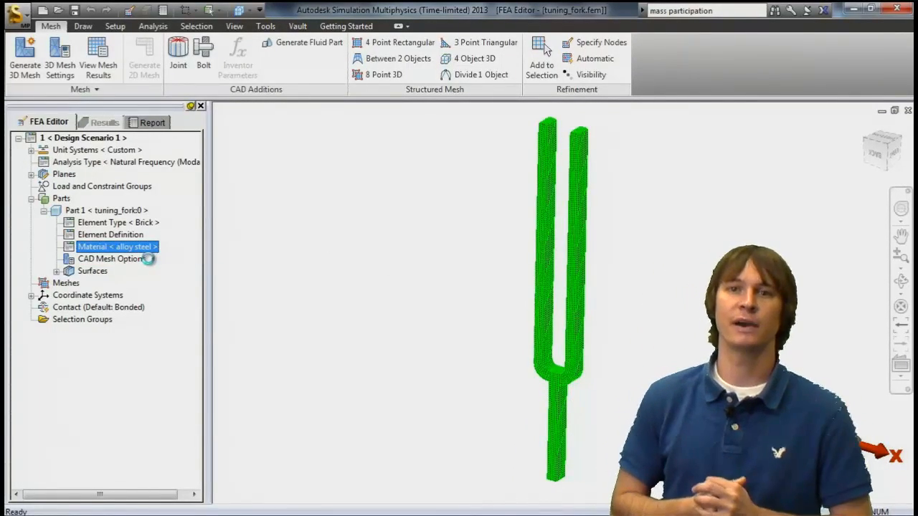
{"action": "double_click", "coordinate": [118, 247]}
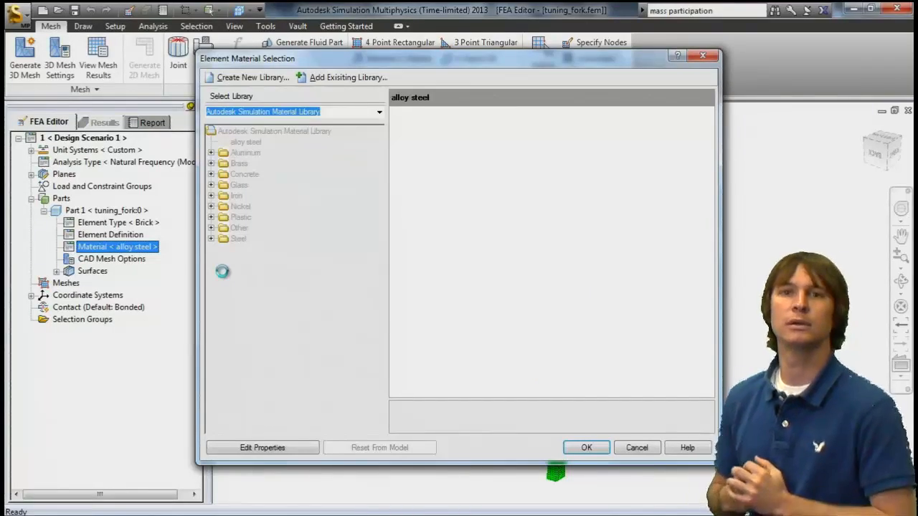
{"action": "left_click", "coordinate": [247, 142]}
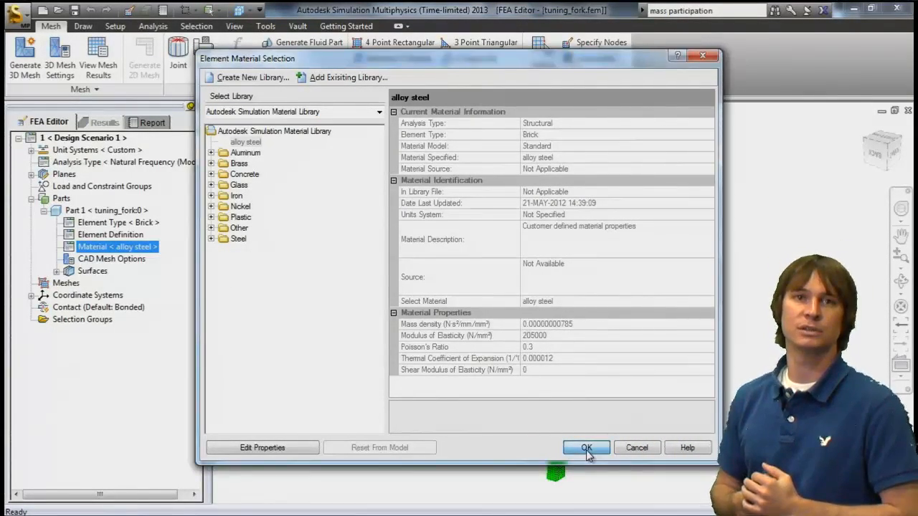
{"action": "left_click", "coordinate": [585, 448]}
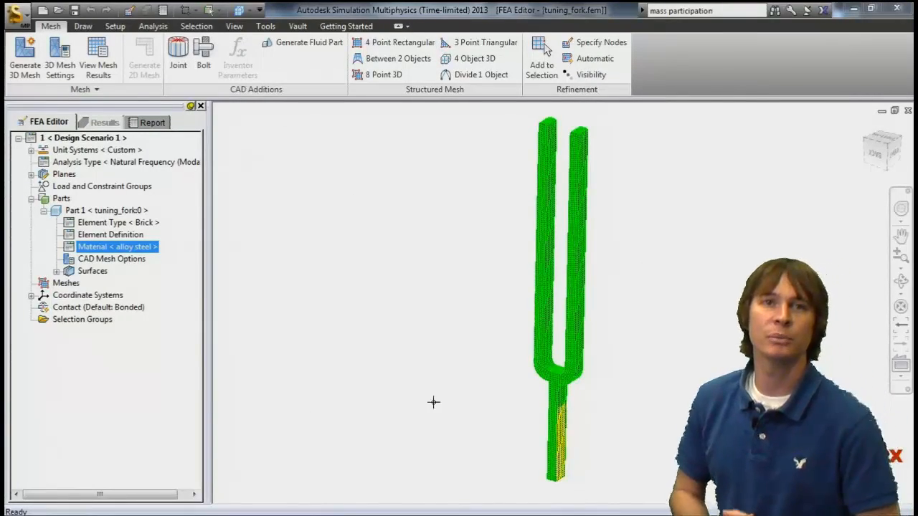
{"action": "left_click", "coordinate": [195, 26]}
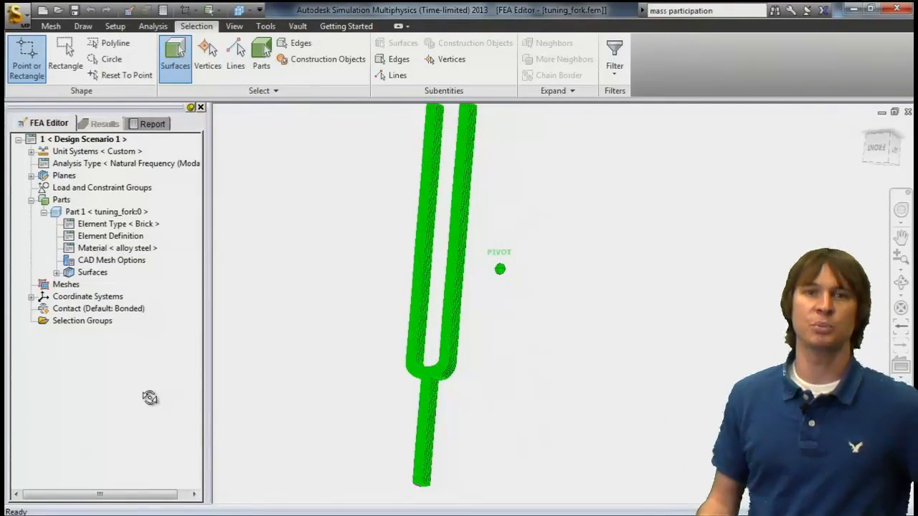
{"action": "left_click", "coordinate": [422, 445]}
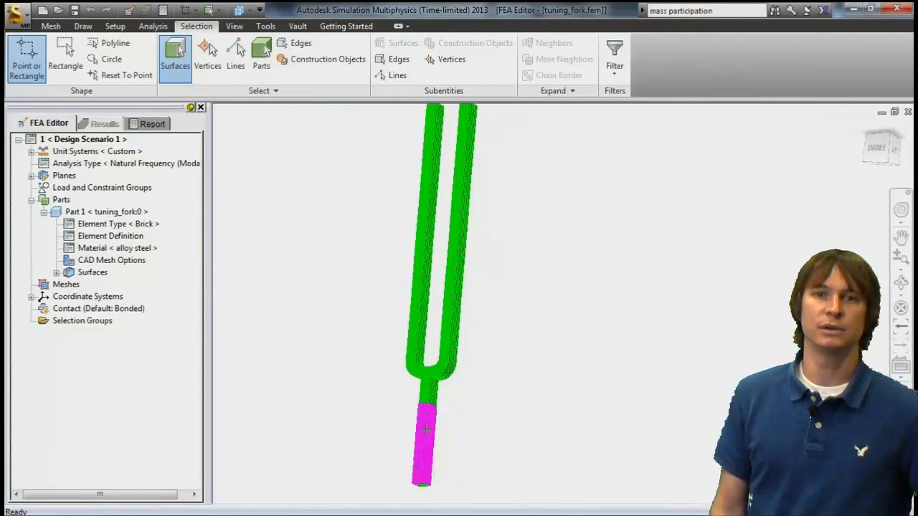
{"action": "left_click", "coordinate": [115, 26]}
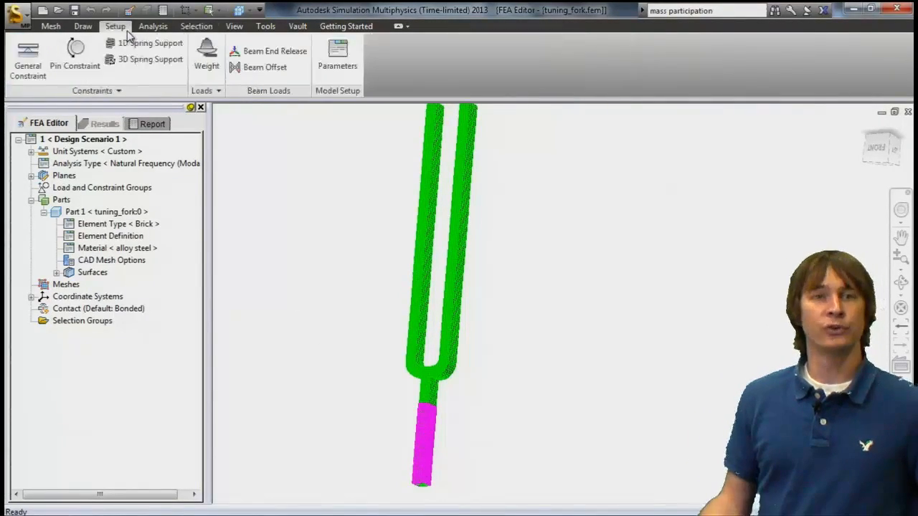
{"action": "left_click", "coordinate": [27, 61]}
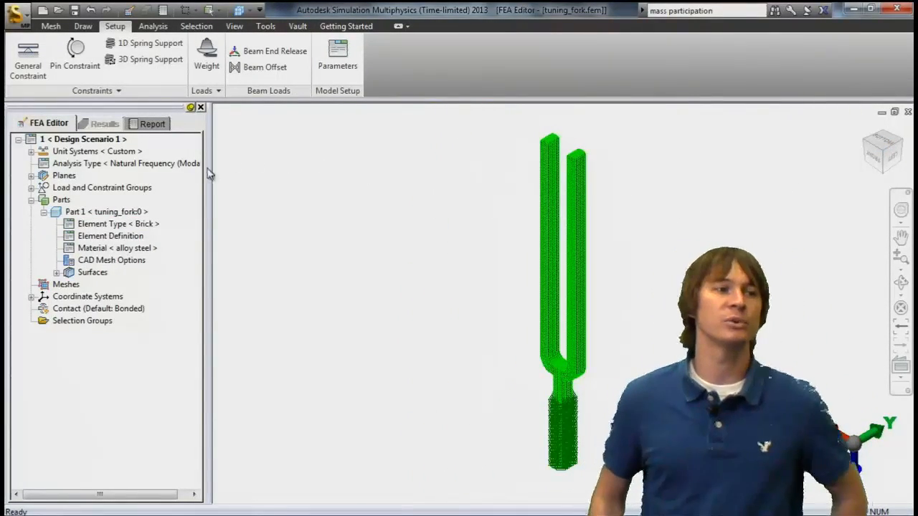
{"action": "left_click", "coordinate": [126, 163]}
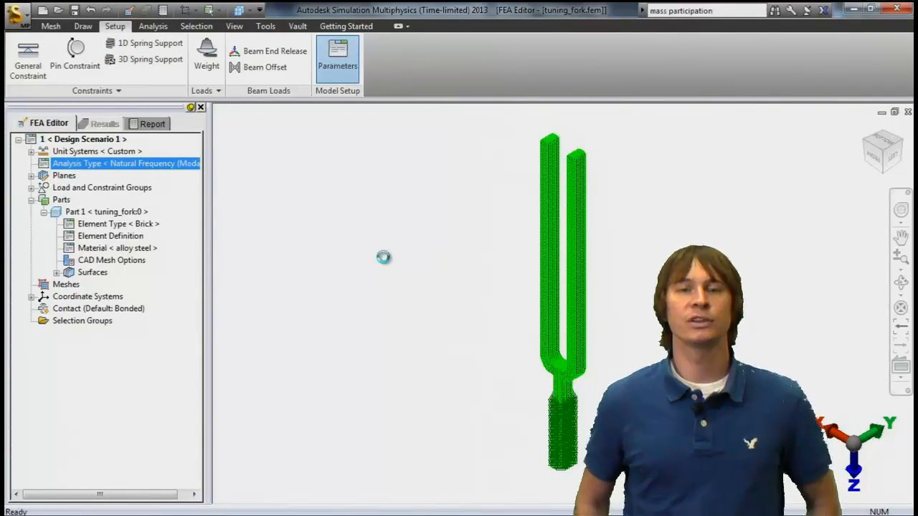
- Set the analysis parameters to calculate 20 frequencies/modes
{"action": "left_click", "coordinate": [337, 60]}
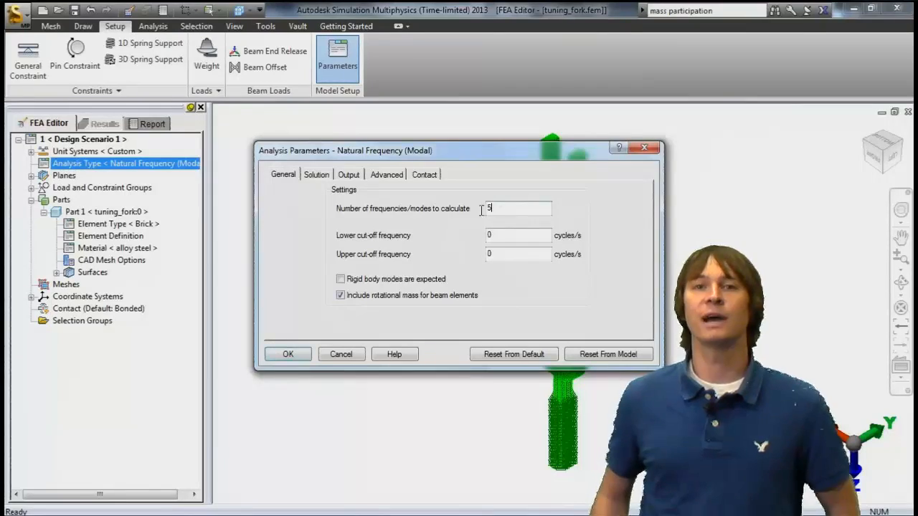
{"action": "type", "text": "20"}
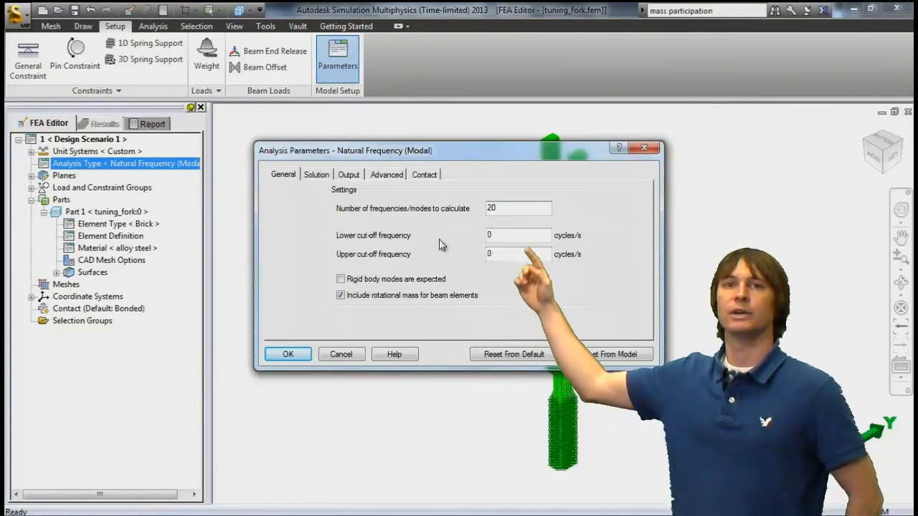
{"action": "left_click", "coordinate": [286, 352]}
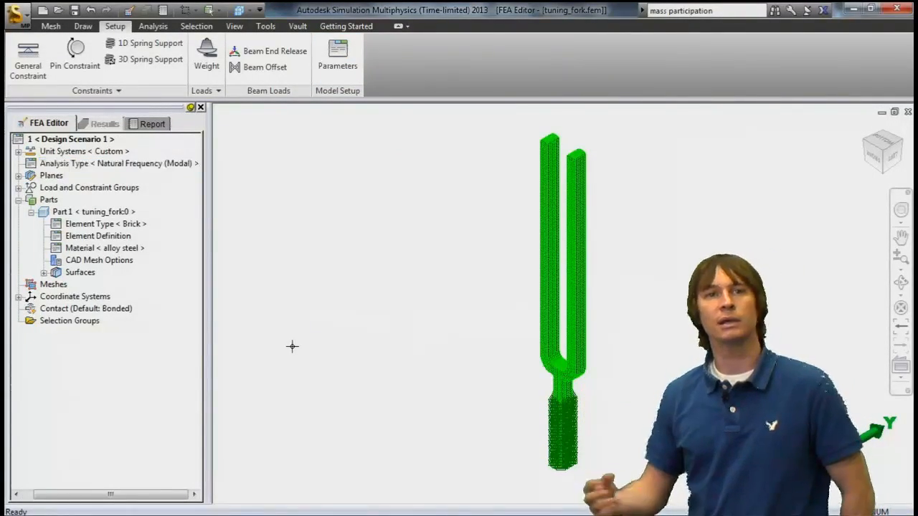
- Run the natural frequency simulation on the tuning fork
{"action": "left_click", "coordinate": [152, 26]}
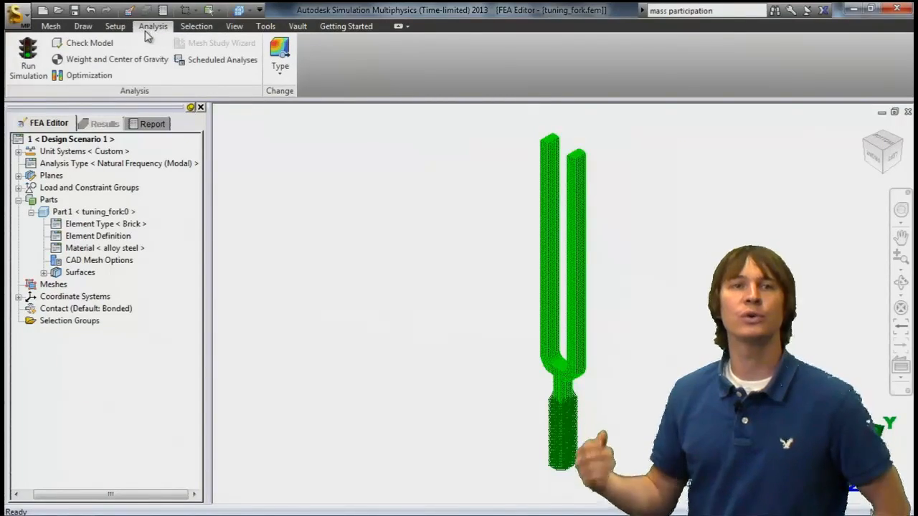
{"action": "left_click", "coordinate": [29, 54]}
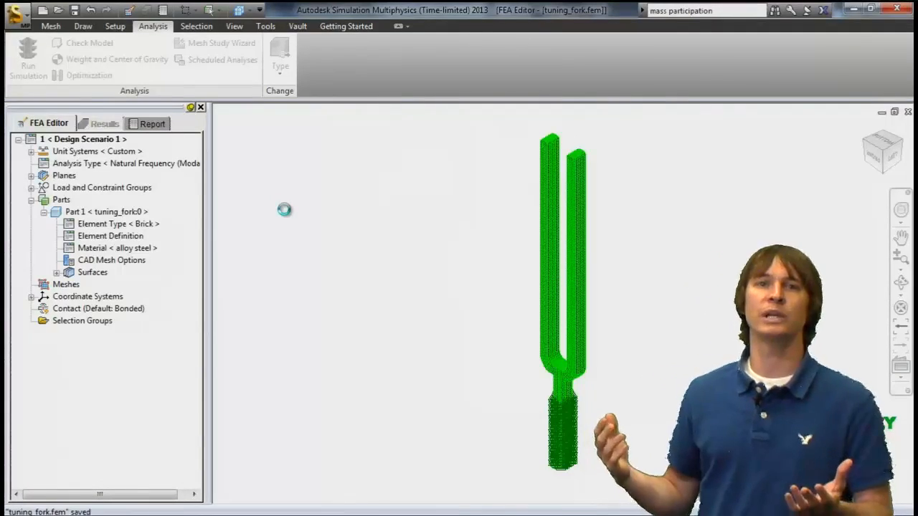
{"action": "left_click", "coordinate": [27, 54]}
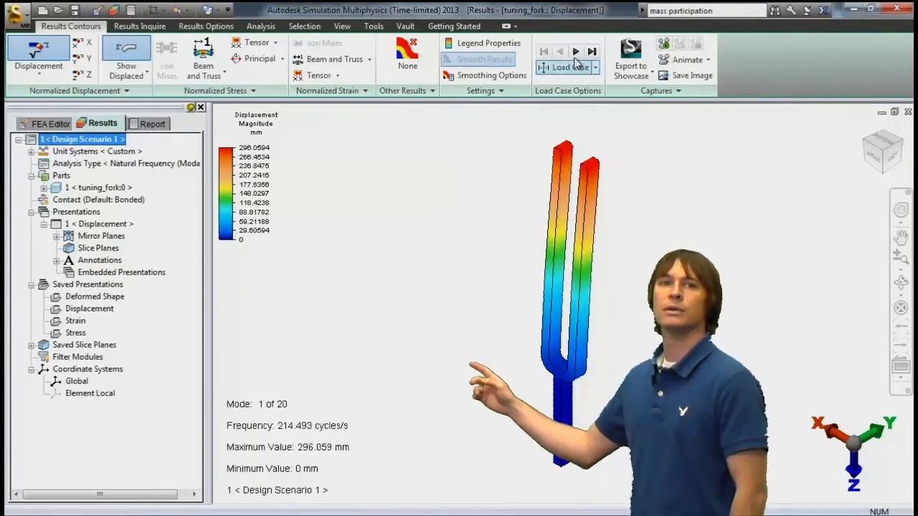
- Step through displacement mode shapes from mode 1 to mode 9 and bring up the report
{"action": "left_click", "coordinate": [576, 52]}
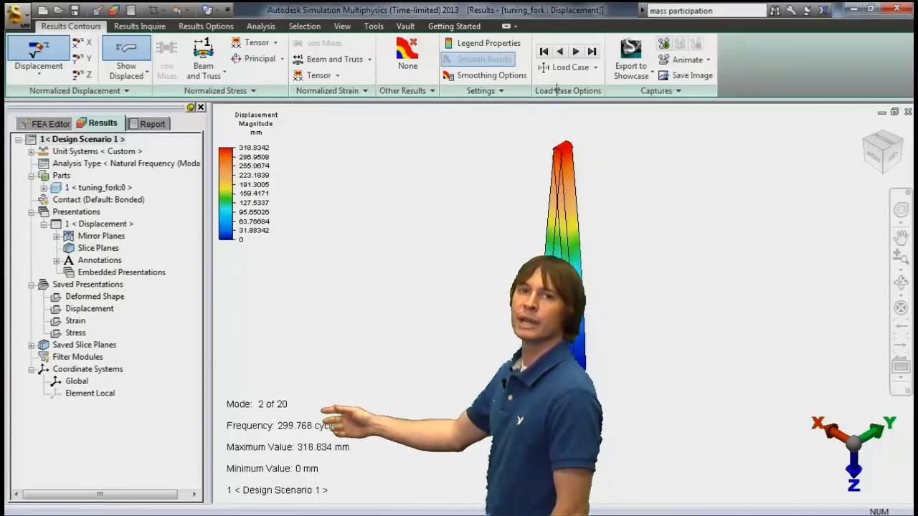
{"action": "left_click", "coordinate": [577, 51]}
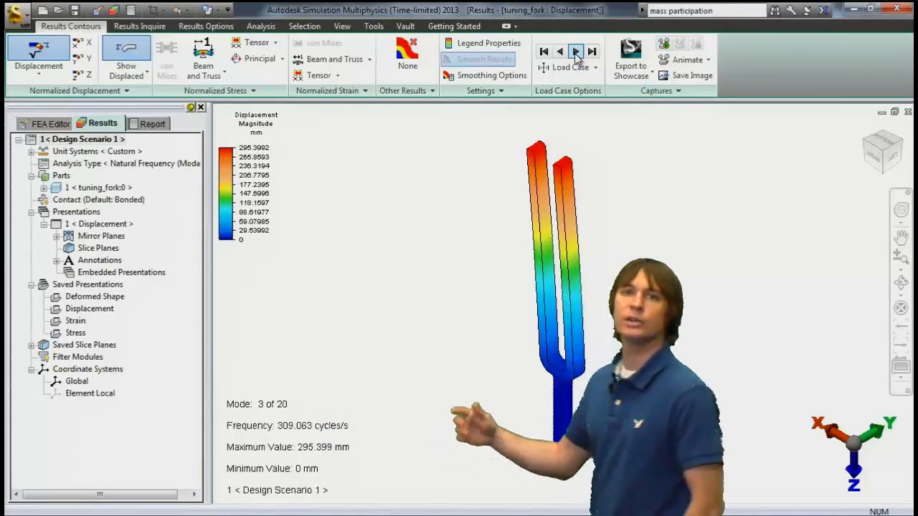
{"action": "left_click", "coordinate": [576, 51]}
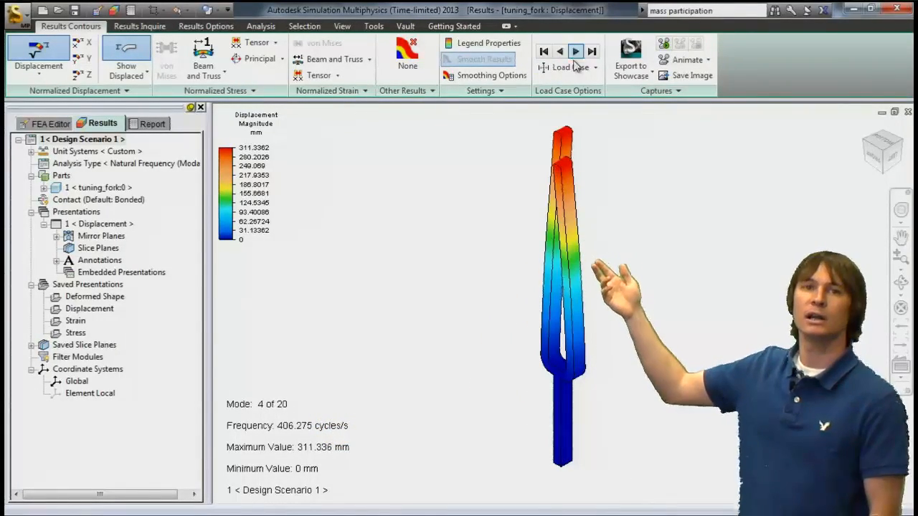
{"action": "left_click", "coordinate": [576, 52]}
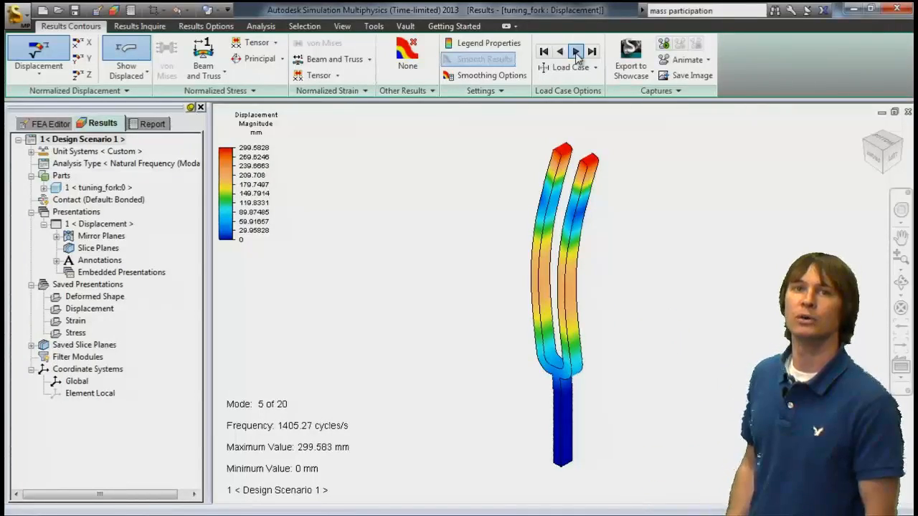
{"action": "left_click", "coordinate": [577, 52]}
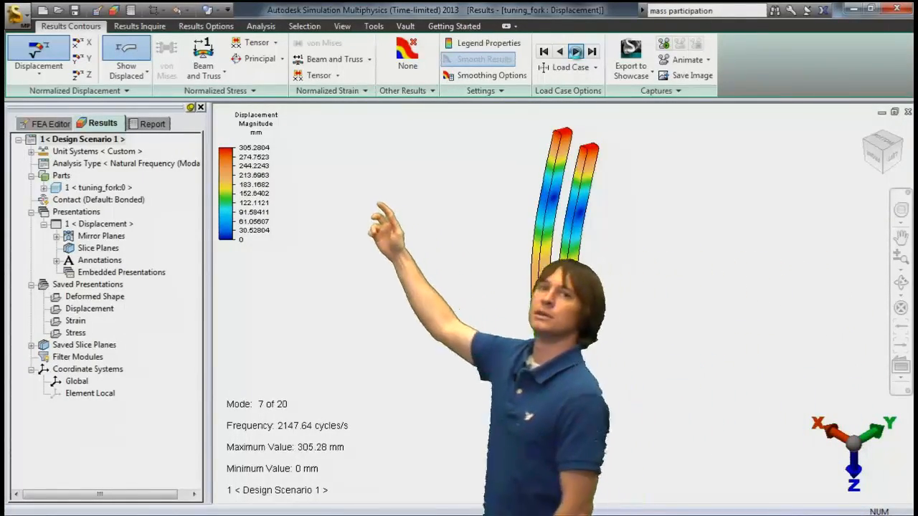
{"action": "left_click", "coordinate": [593, 51]}
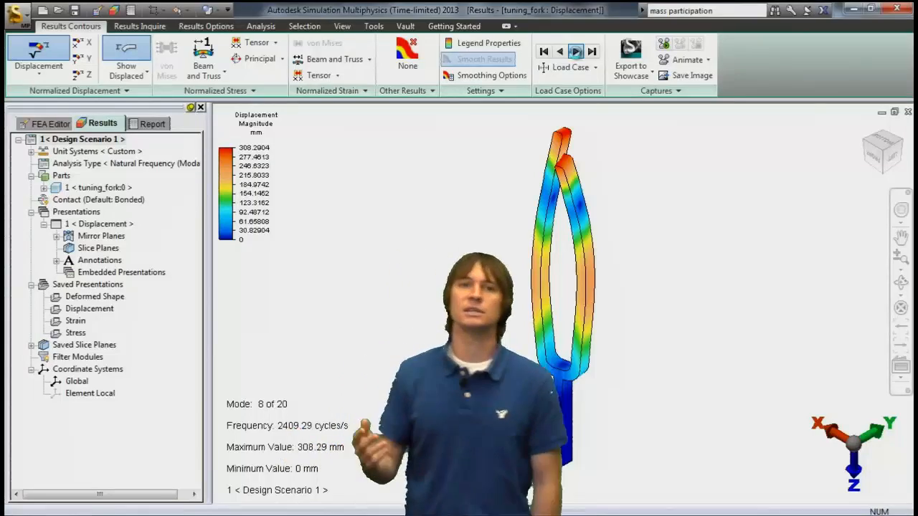
{"action": "left_click", "coordinate": [576, 51]}
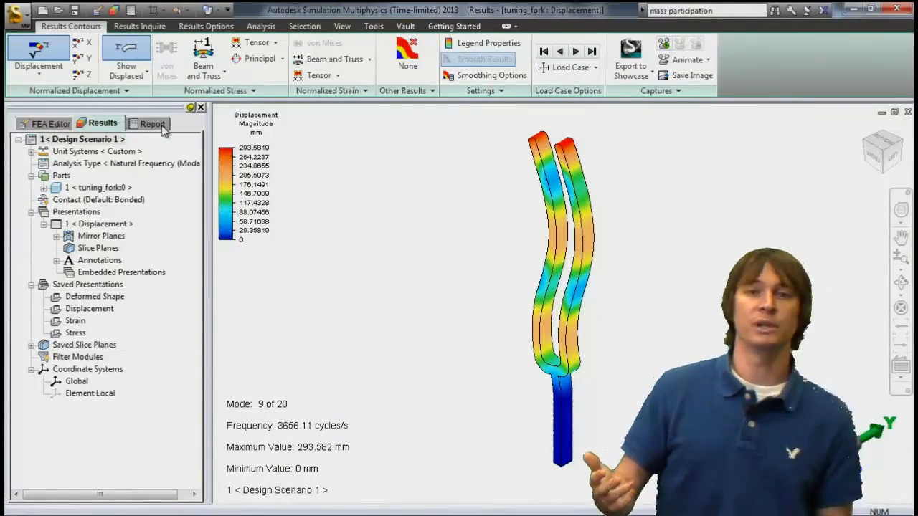
{"action": "left_click", "coordinate": [152, 123]}
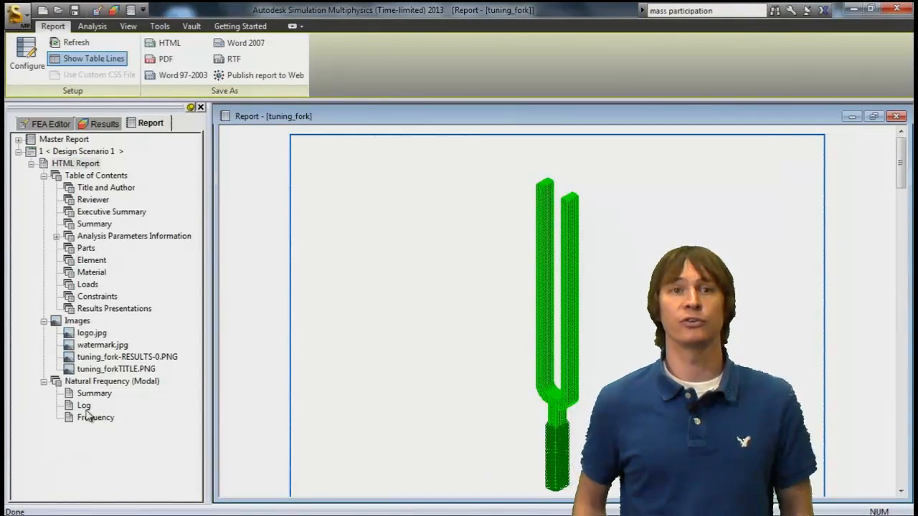
- Show the solver log and scroll to the modal effective mass and participation factor tables
{"action": "left_click", "coordinate": [83, 405]}
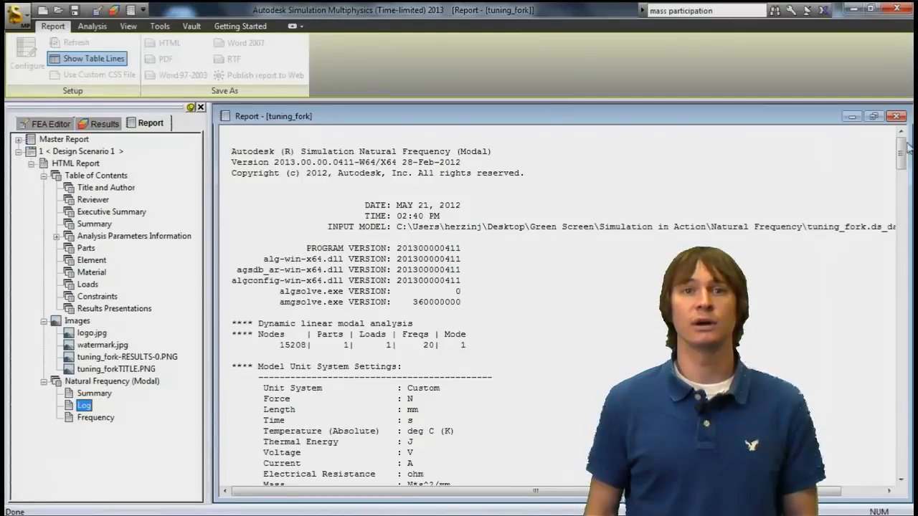
{"action": "scroll", "scroll_direction": "down", "scroll_amount": 3}
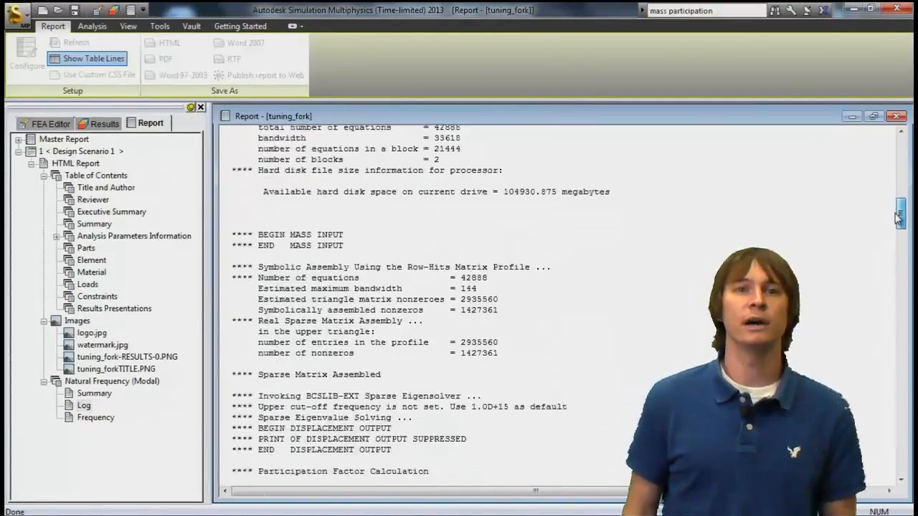
{"action": "scroll", "scroll_direction": "down", "scroll_amount": 3}
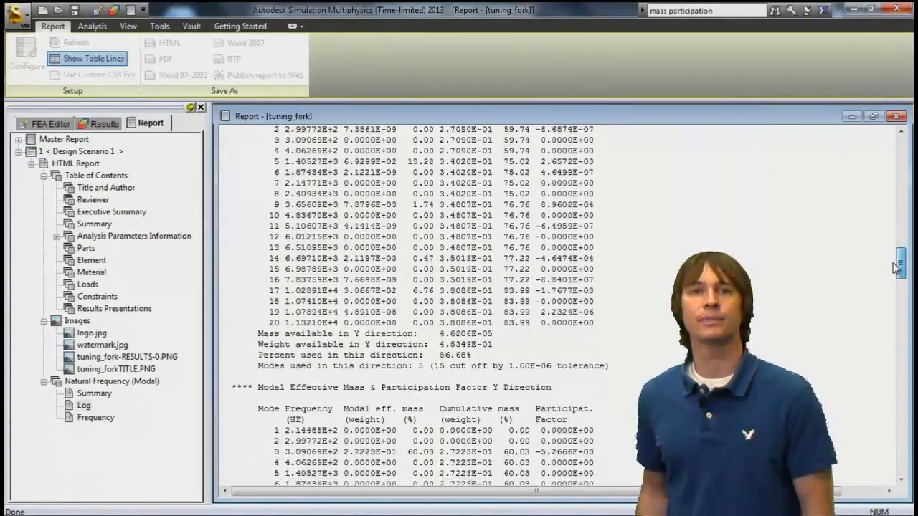